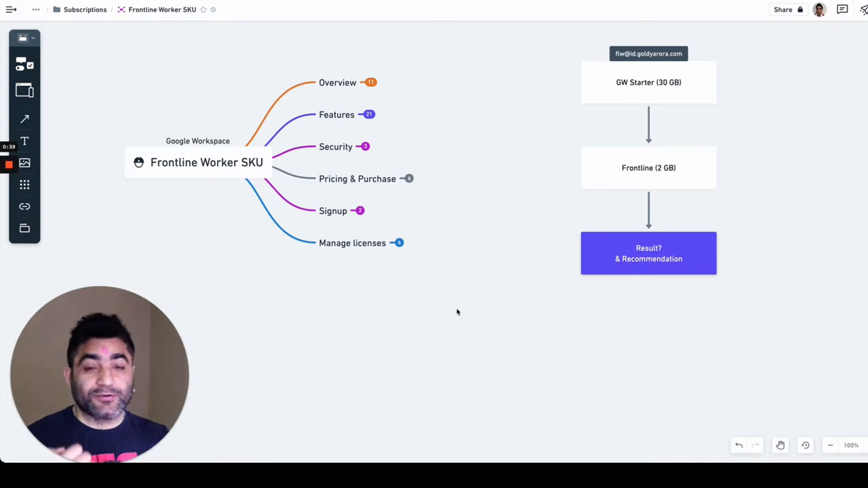
mouse_move(672, 92)
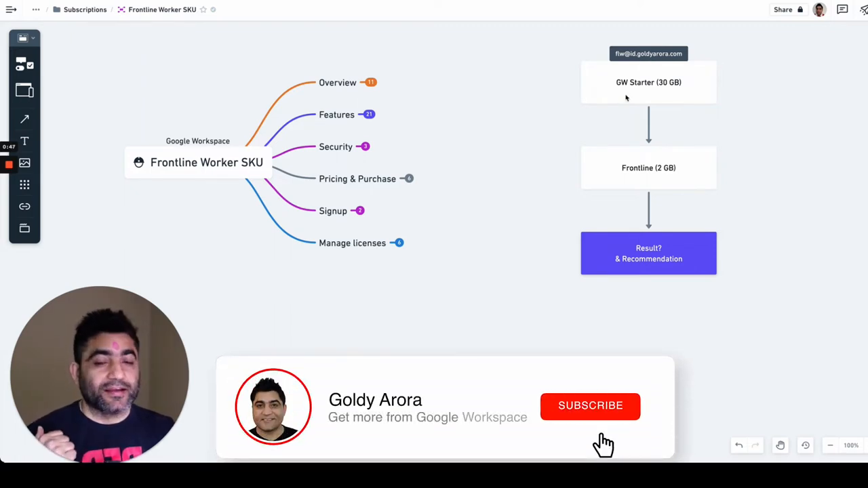
Show the Frontline user's Gmail inbox with its red storage-full banner and usage bar.
click(591, 406)
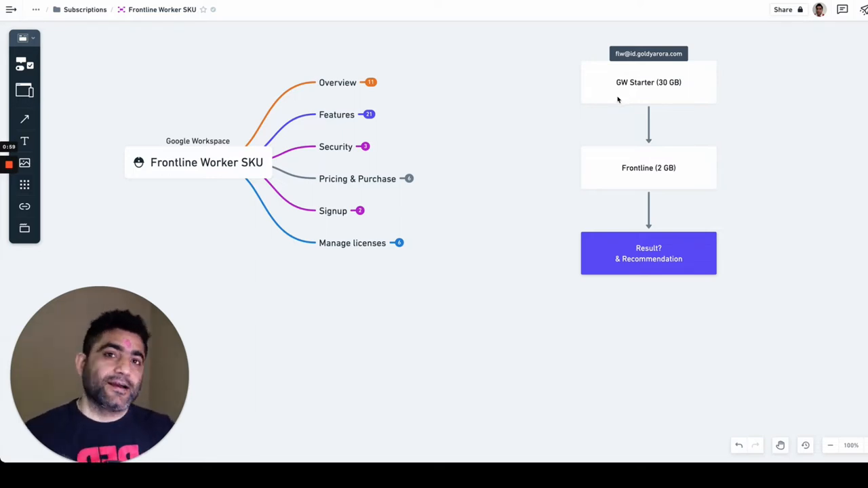
mouse_move(607, 173)
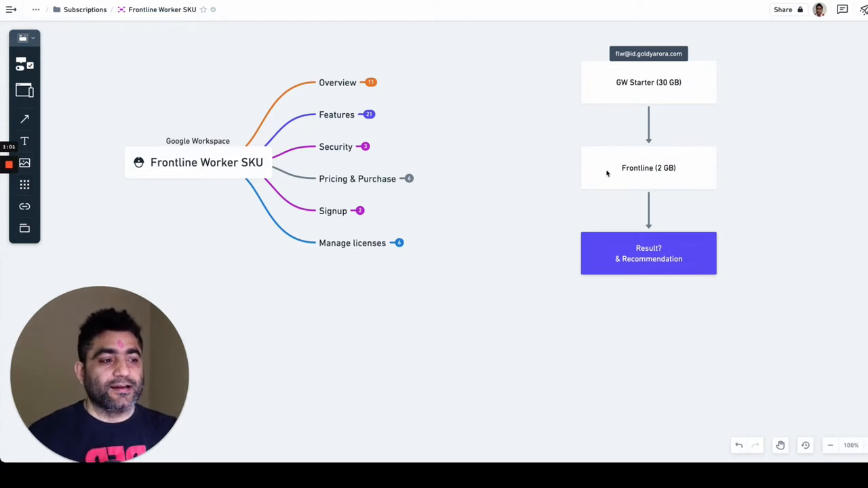
mouse_move(651, 172)
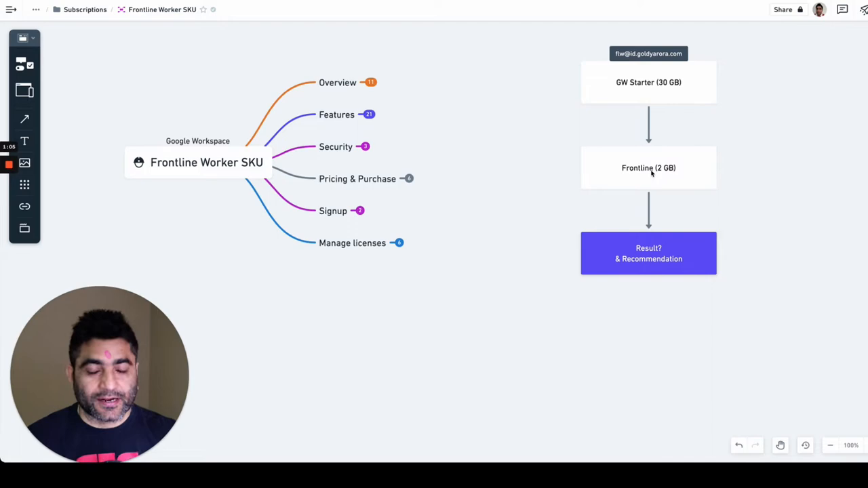
mouse_move(552, 207)
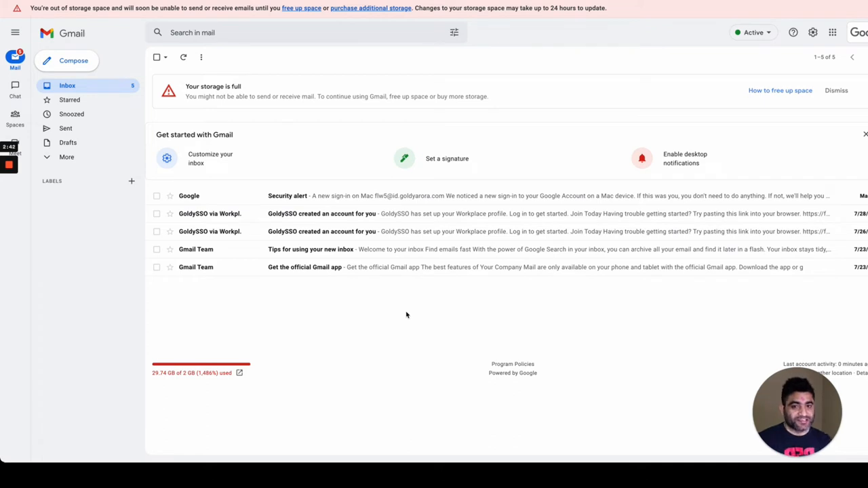
mouse_move(121, 18)
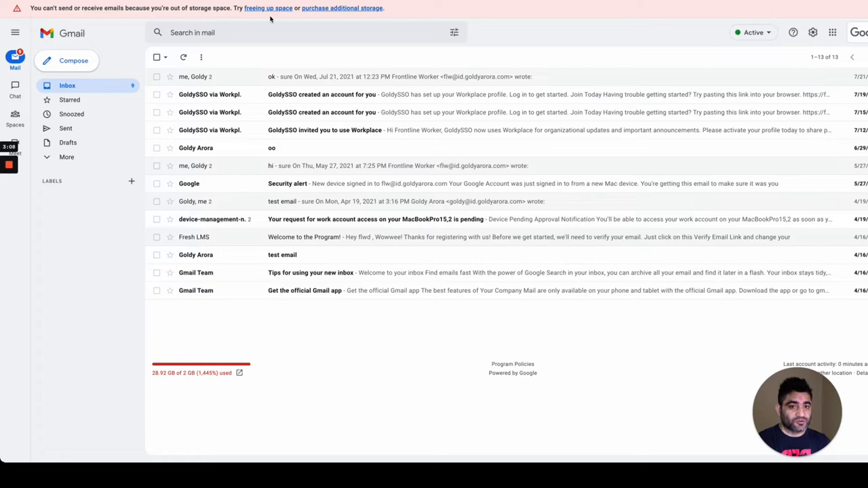
click(833, 32)
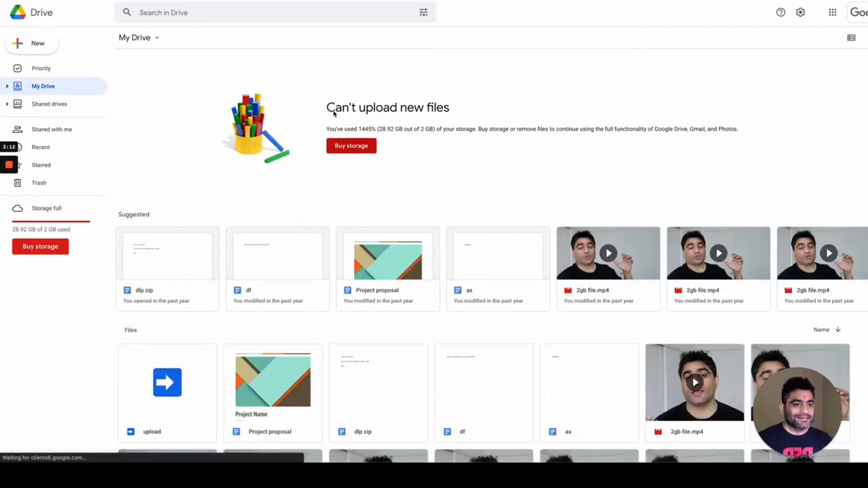
mouse_move(92, 126)
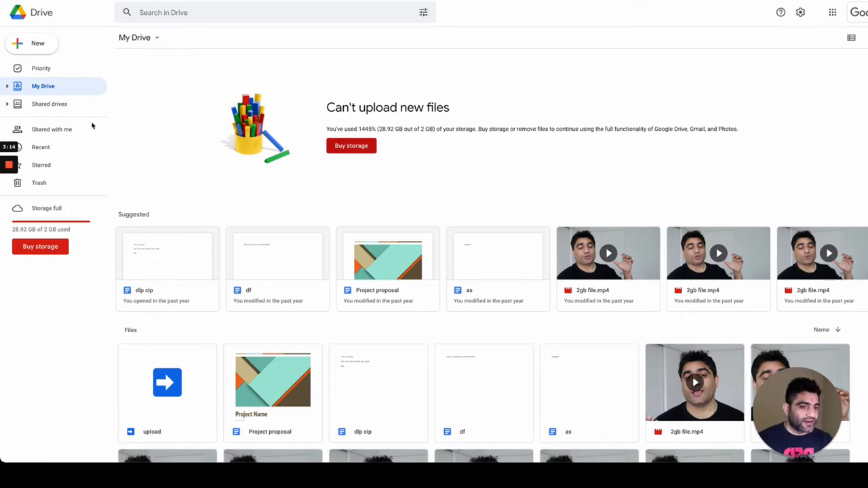
Attempt a single-file upload to the full My Drive, then close the file picker.
click(31, 43)
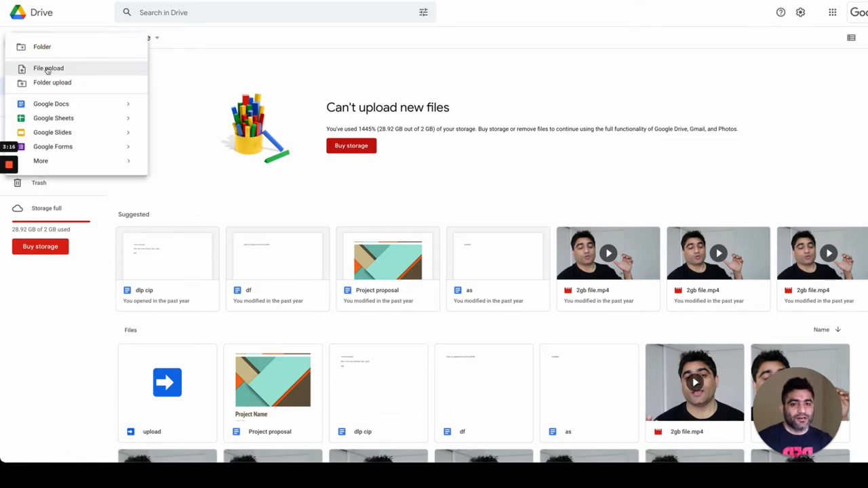
click(48, 68)
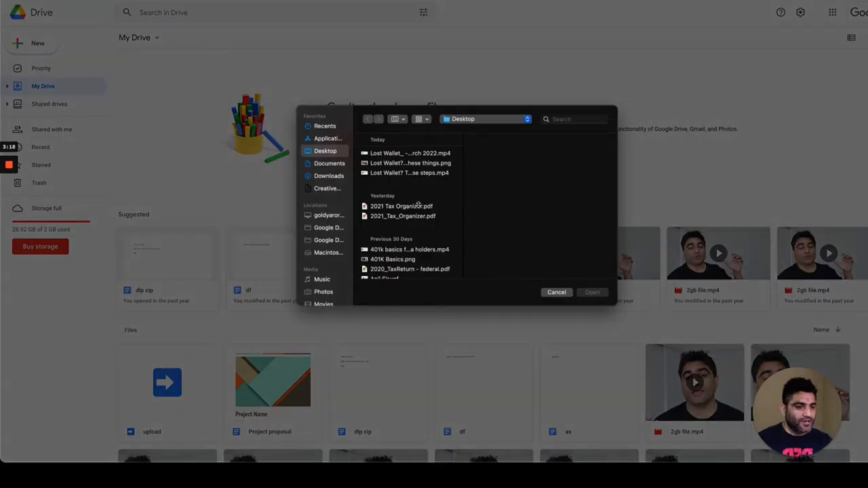
click(556, 293)
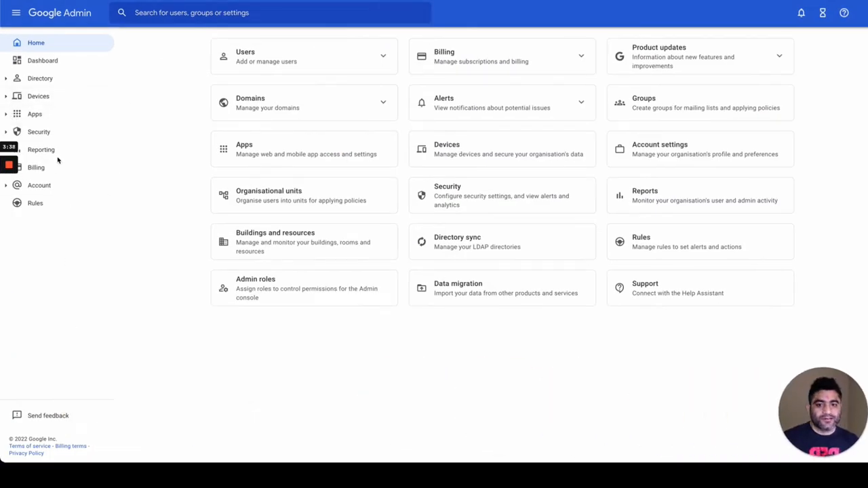
click(41, 150)
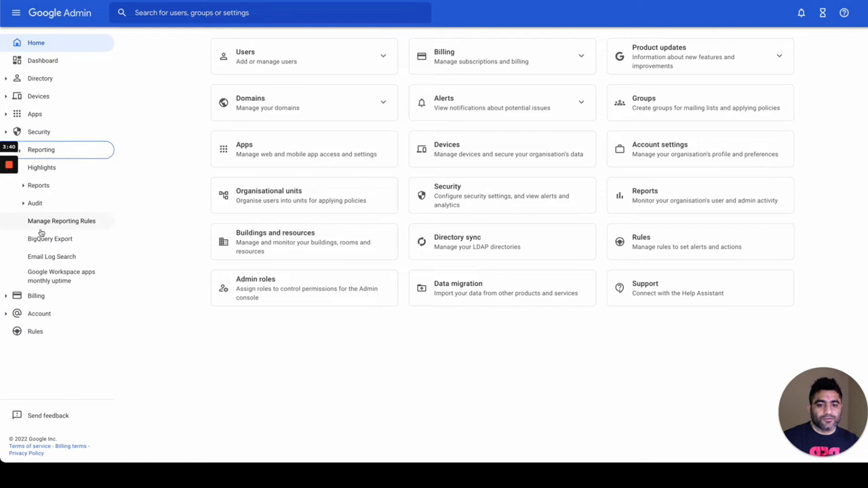
click(51, 257)
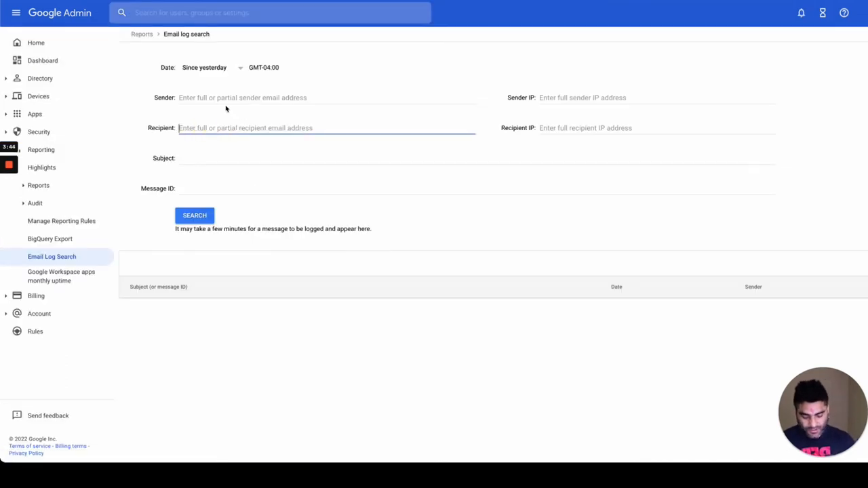
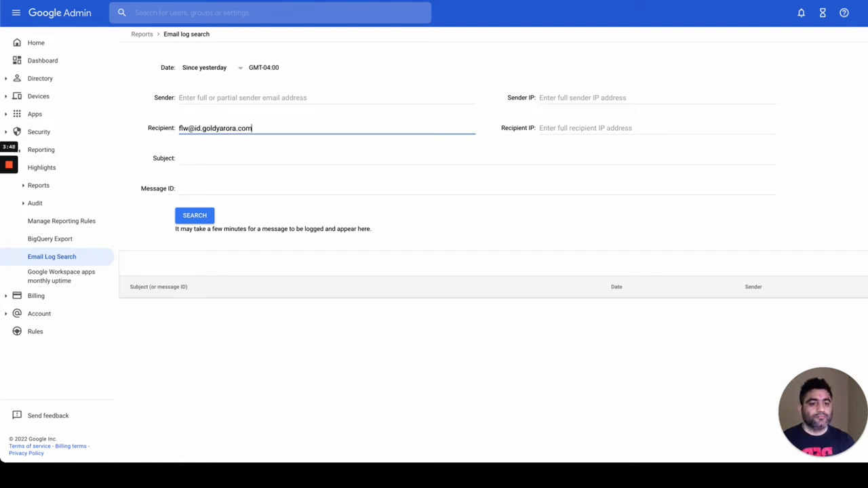
Run the search and open the details of the in-progress message.
click(194, 215)
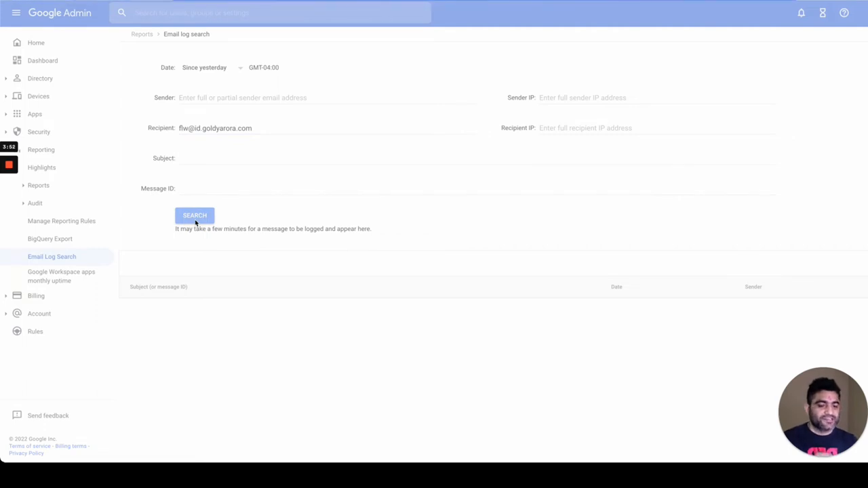
click(195, 215)
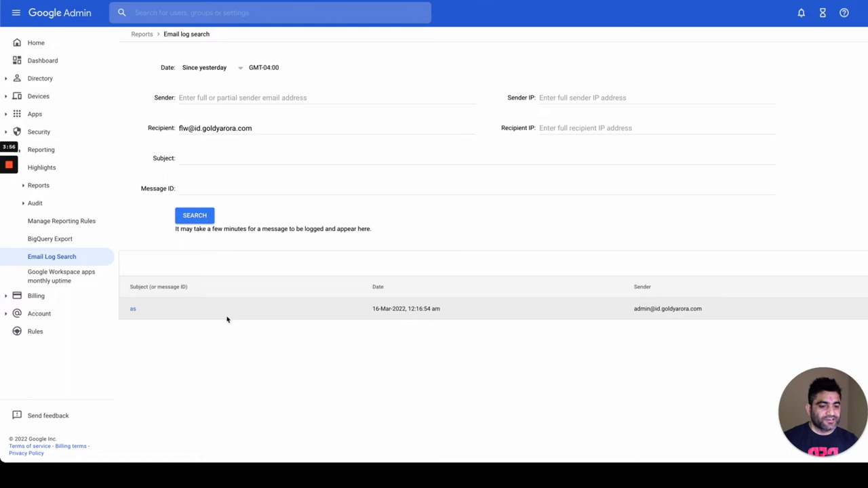
click(133, 309)
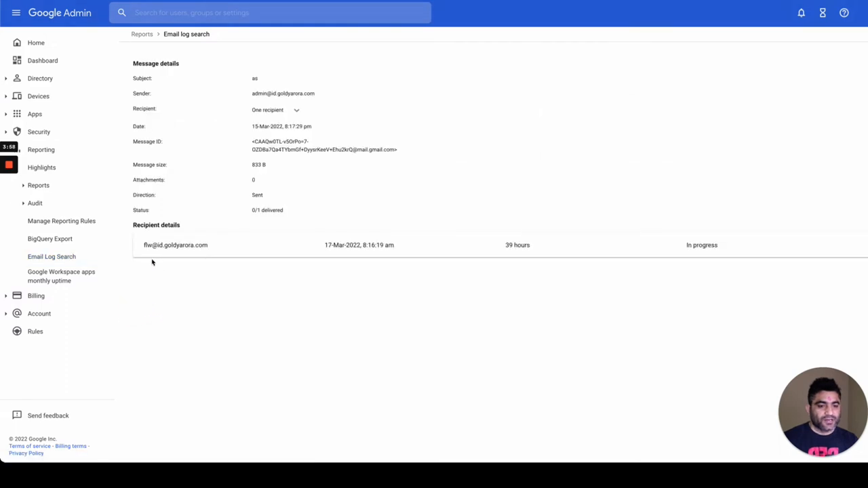
mouse_move(733, 252)
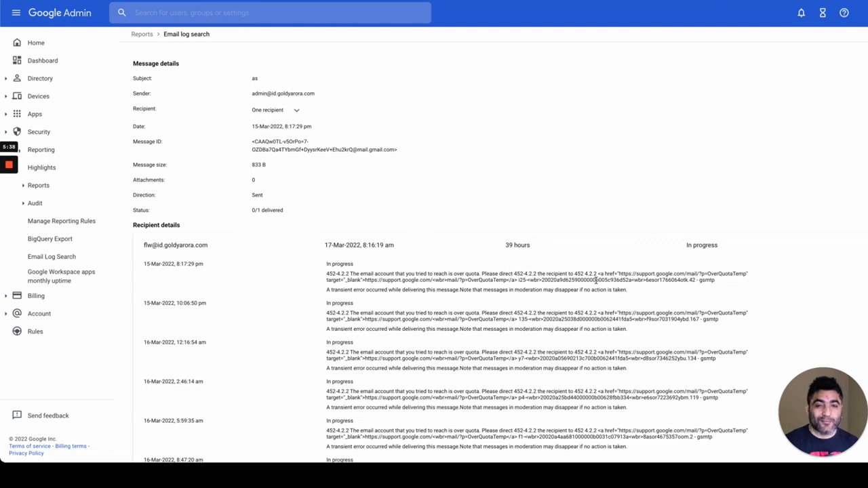
mouse_move(550, 268)
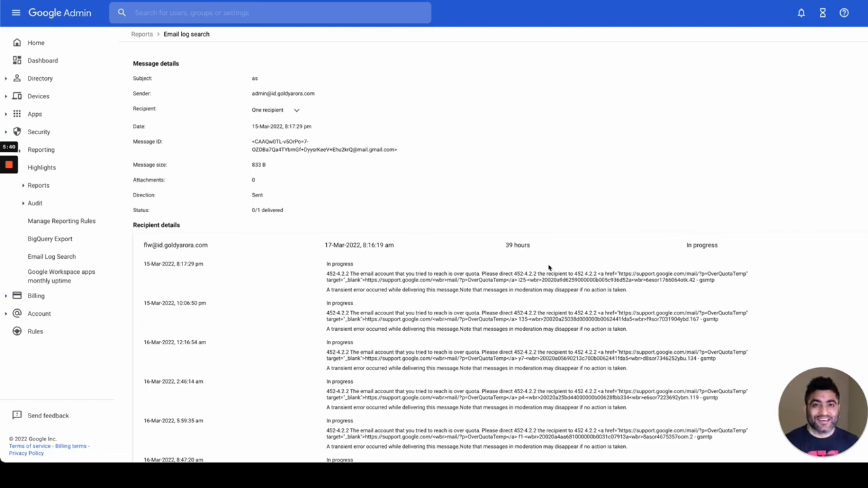